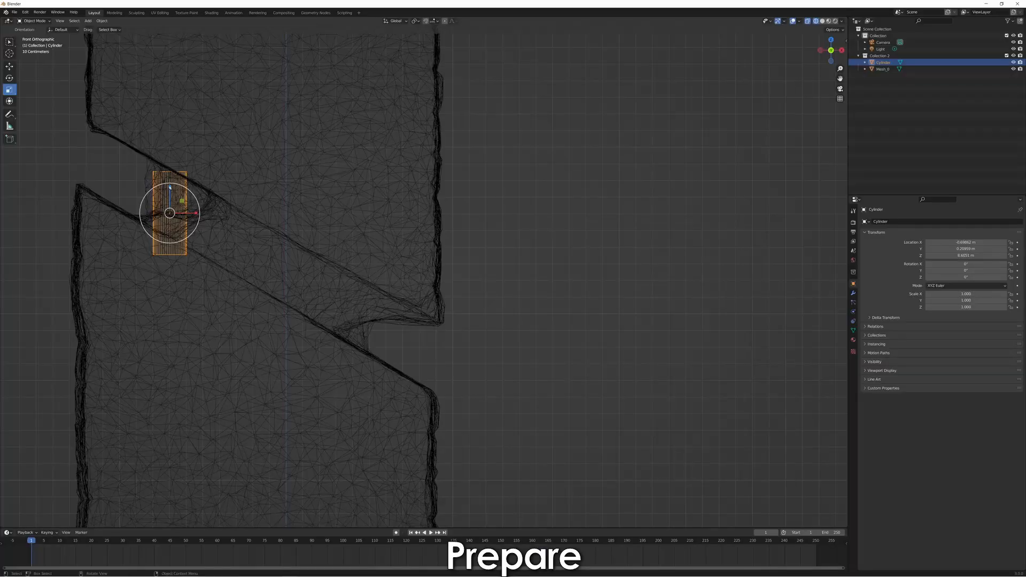
- Start a new capture and upload the 20220822_maggia_monolith drone photo folder from the filesystem
{"action": "key", "text": "s"}
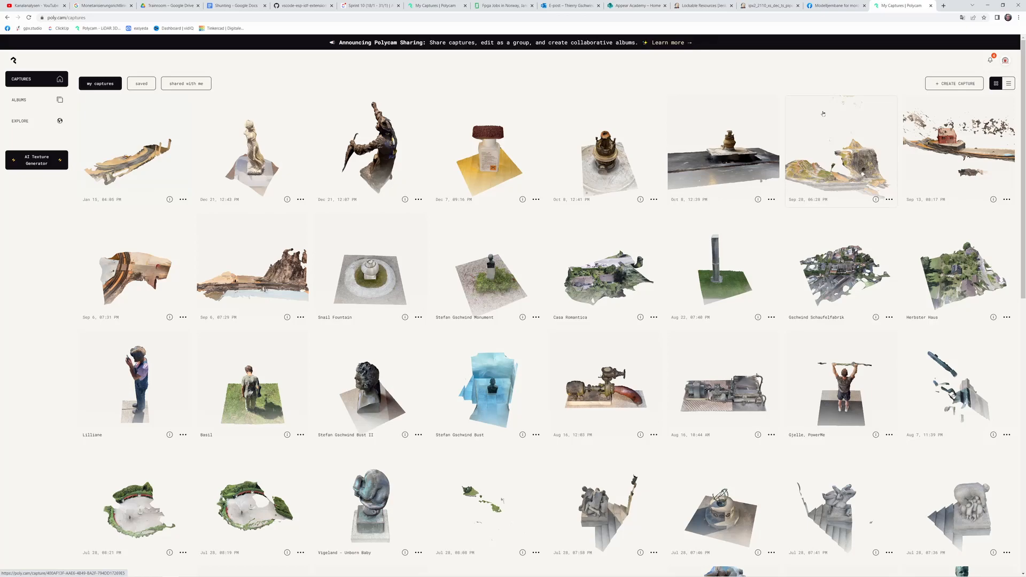
{"action": "left_click", "coordinate": [953, 84]}
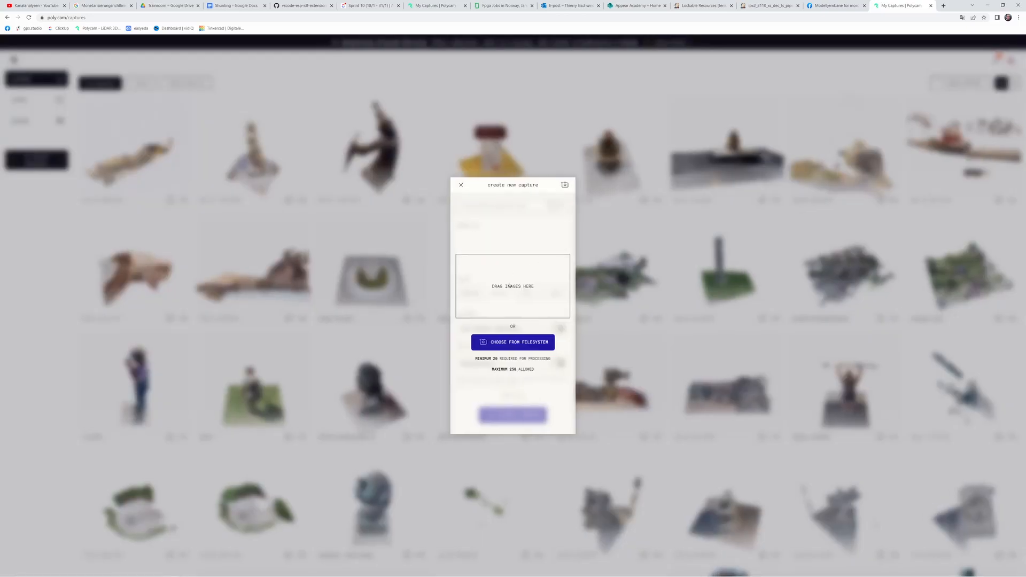
{"action": "left_click", "coordinate": [512, 342]}
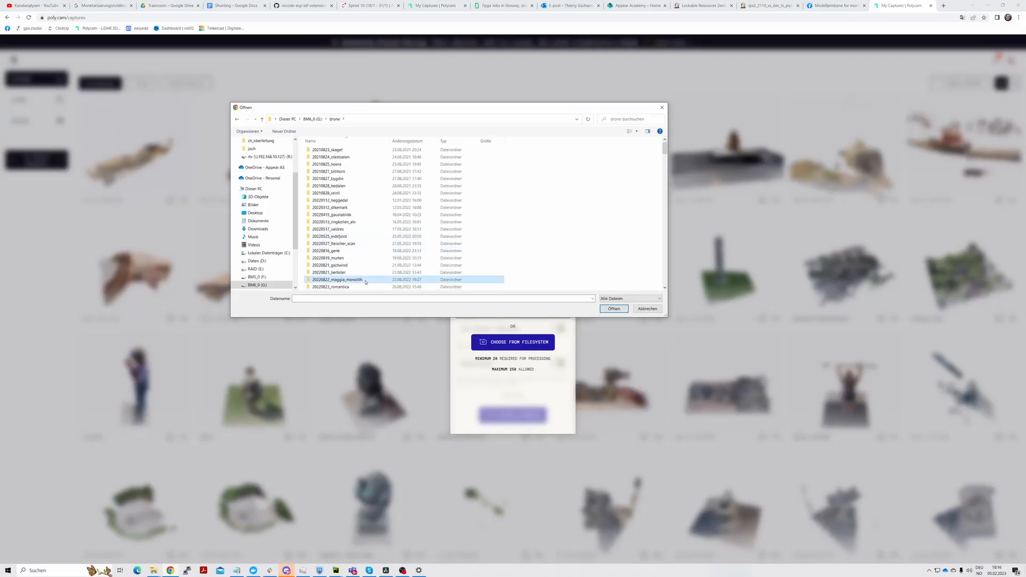
{"action": "double_click", "coordinate": [339, 279]}
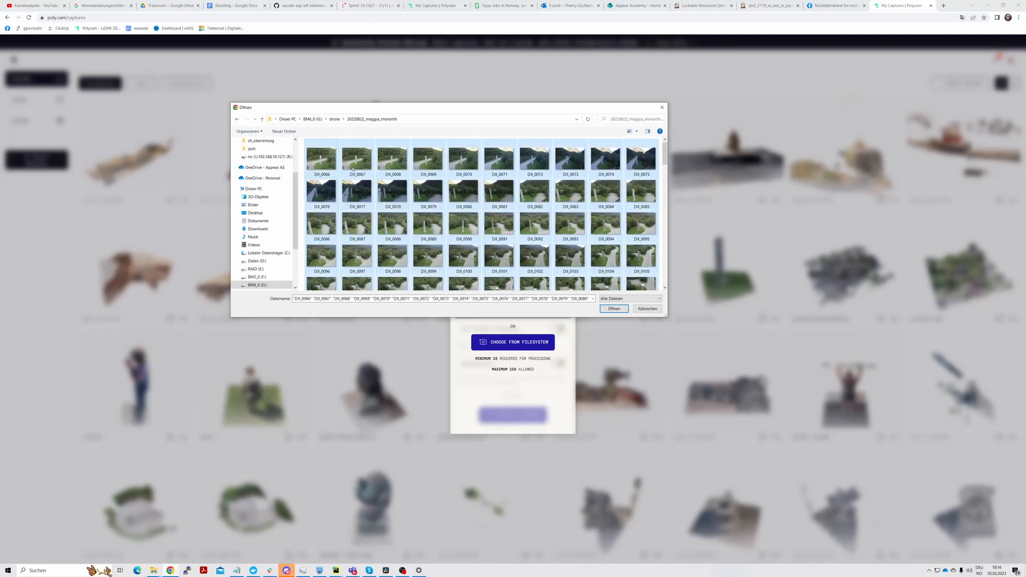
{"action": "left_click", "coordinate": [613, 308]}
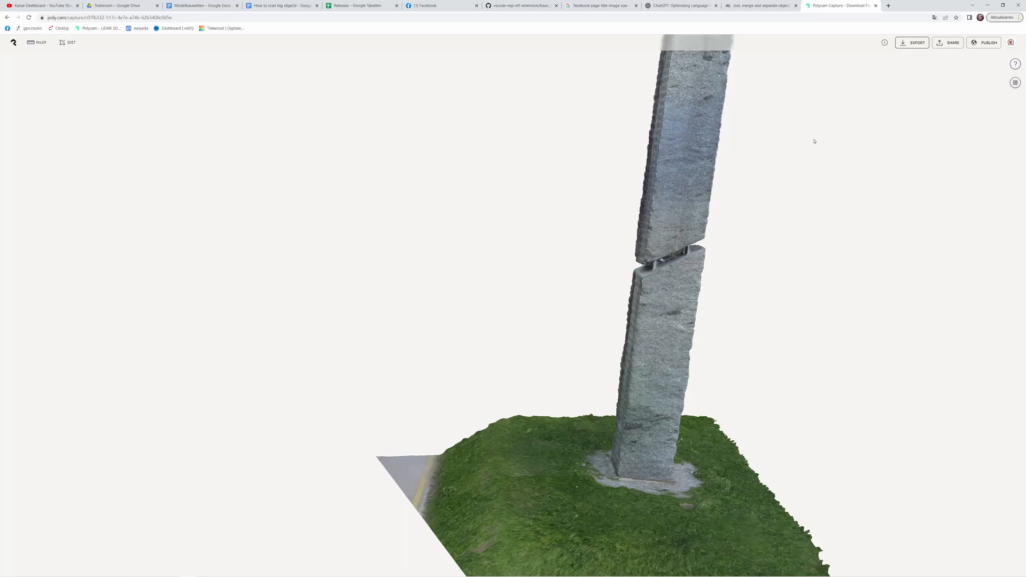
- Export the monolith capture as a GLTF mesh and download the .glb file
{"action": "left_click", "coordinate": [912, 42]}
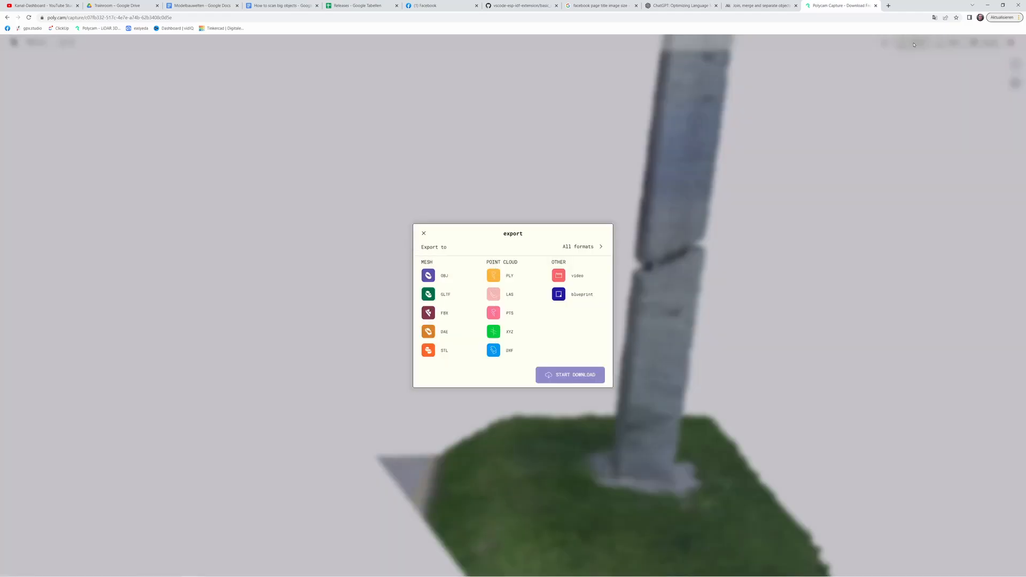
{"action": "left_click", "coordinate": [444, 294]}
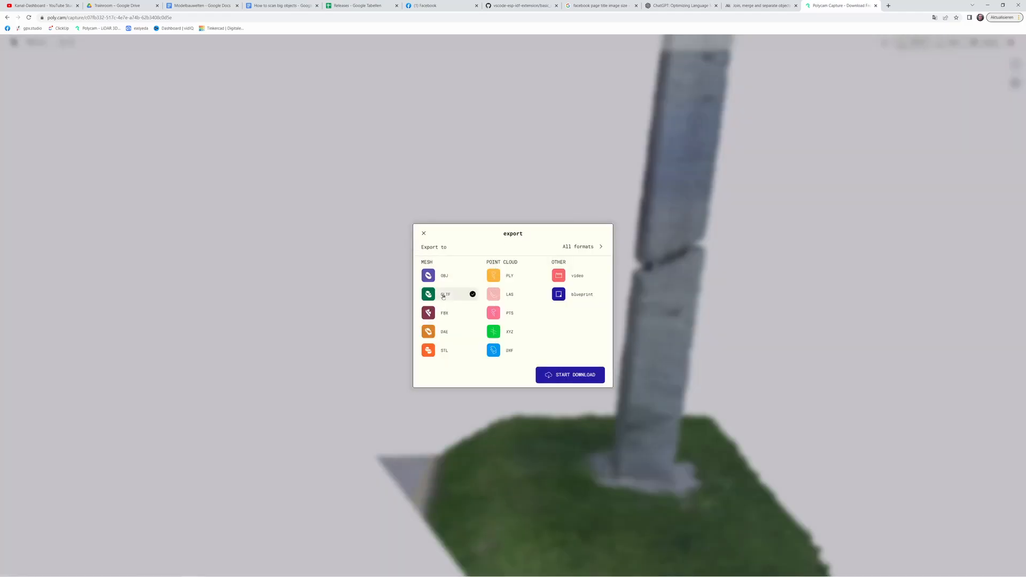
{"action": "left_click", "coordinate": [568, 374]}
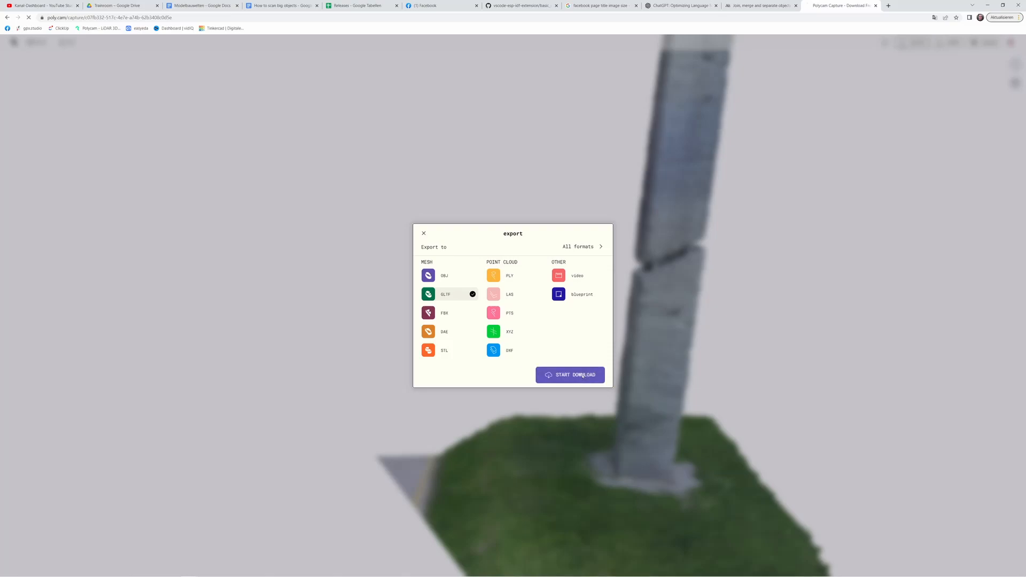
{"action": "left_click", "coordinate": [569, 374]}
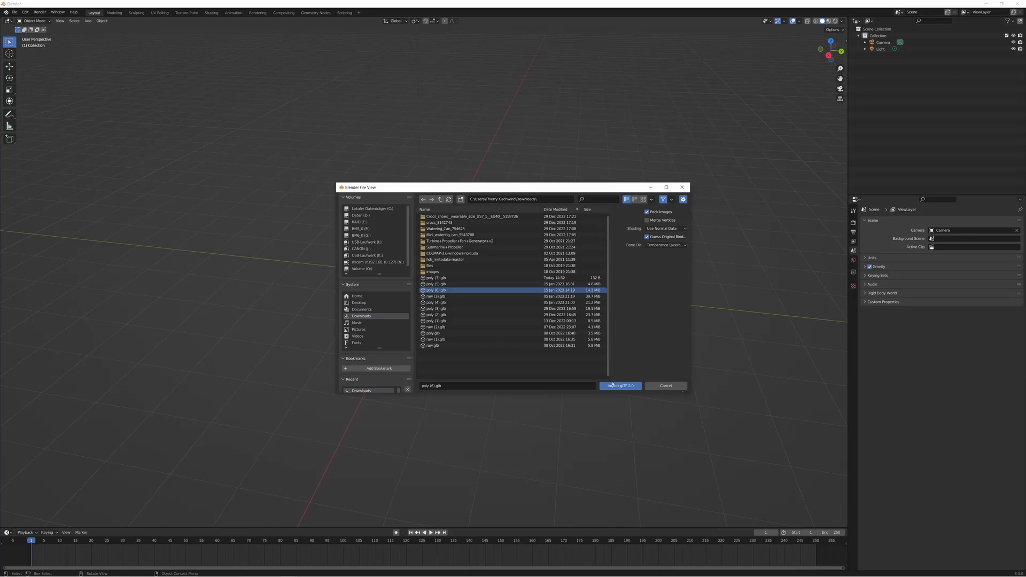
- Import the monolith .glb and merge its close-lying vertices with Merge By Distance
{"action": "left_click", "coordinate": [618, 385]}
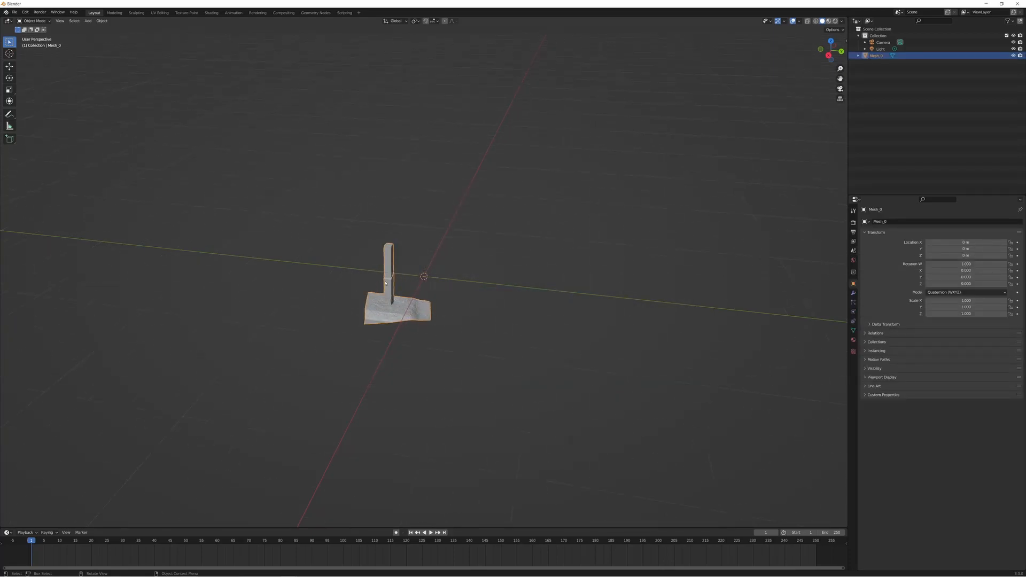
{"action": "key", "text": "Tab"}
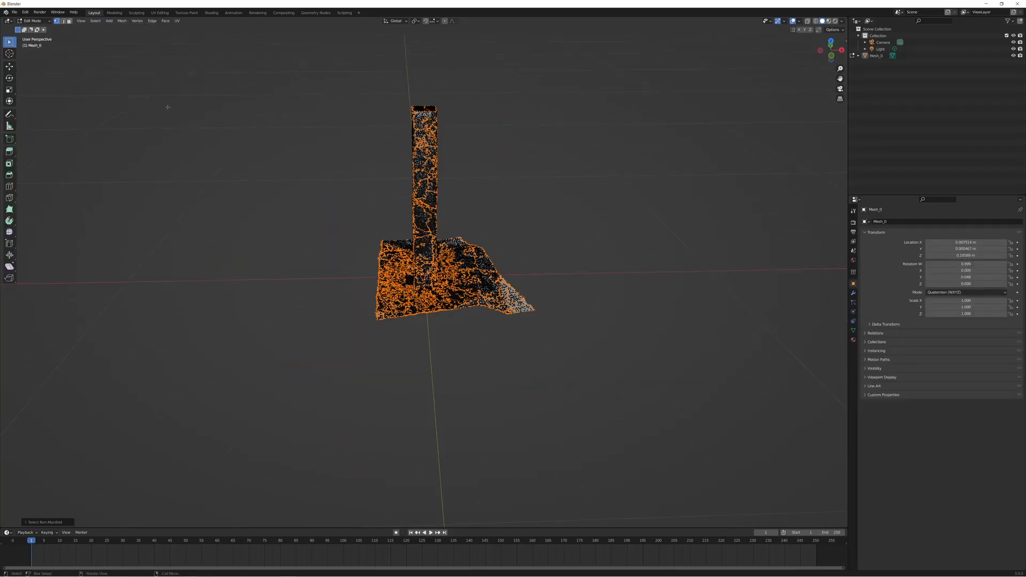
{"action": "left_click", "coordinate": [121, 20]}
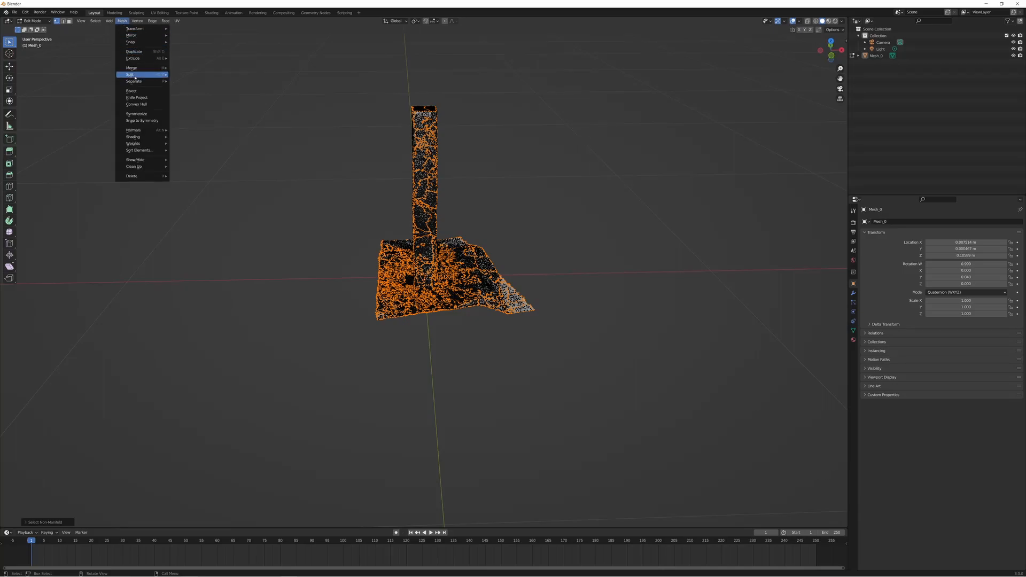
{"action": "mouse_move", "coordinate": [132, 68]}
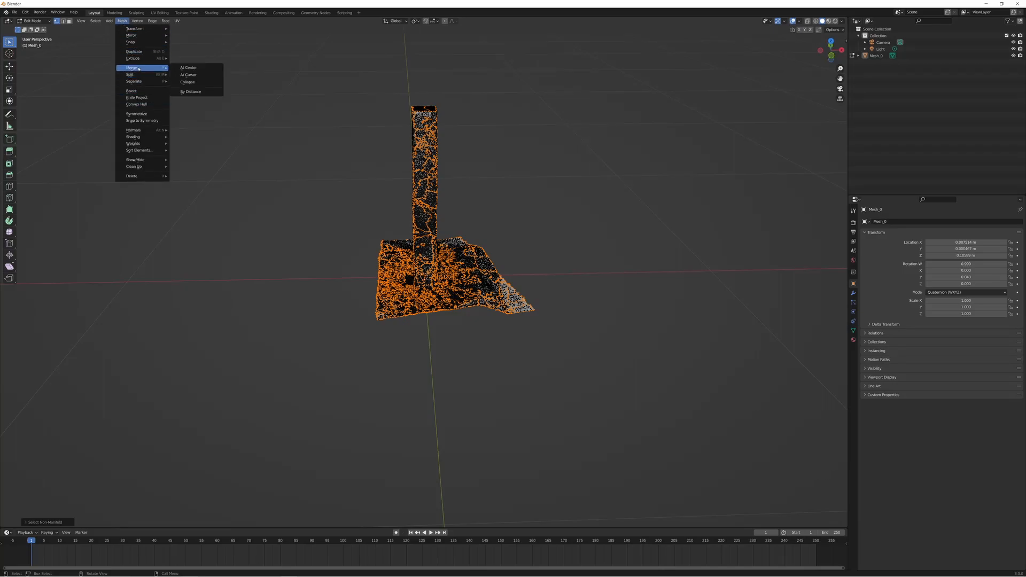
{"action": "mouse_move", "coordinate": [190, 91]}
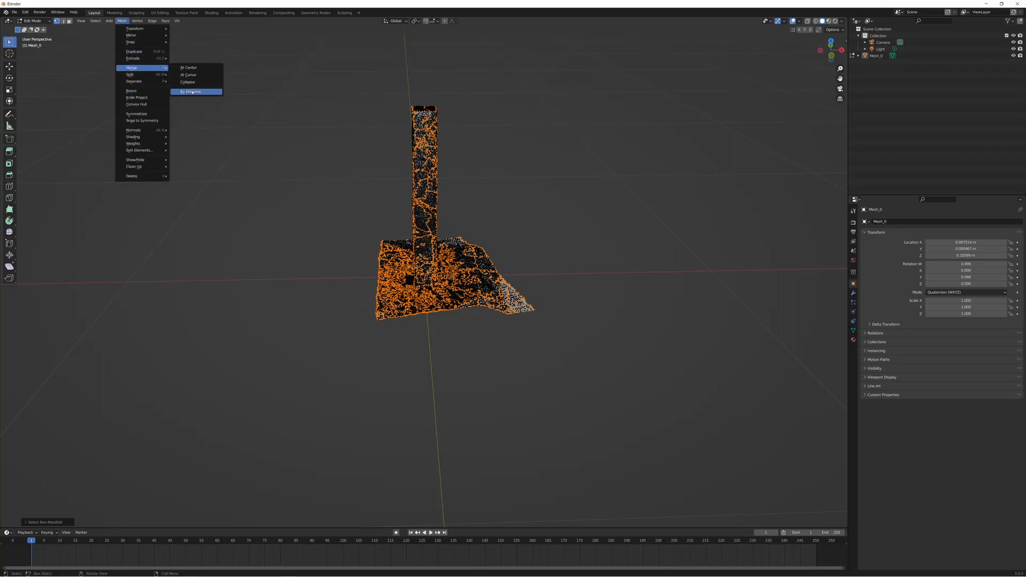
{"action": "left_click", "coordinate": [190, 91]}
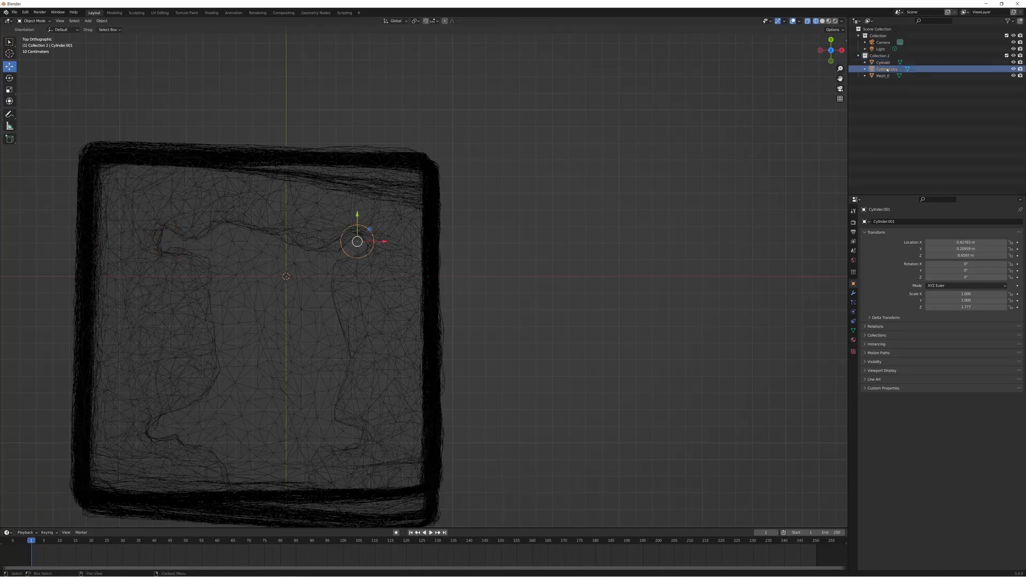
- Move a duplicated cylinder rod into position across the upper piece's lower edge
{"action": "left_click_drag", "start_coordinate": [357, 242], "coordinate": [163, 427]}
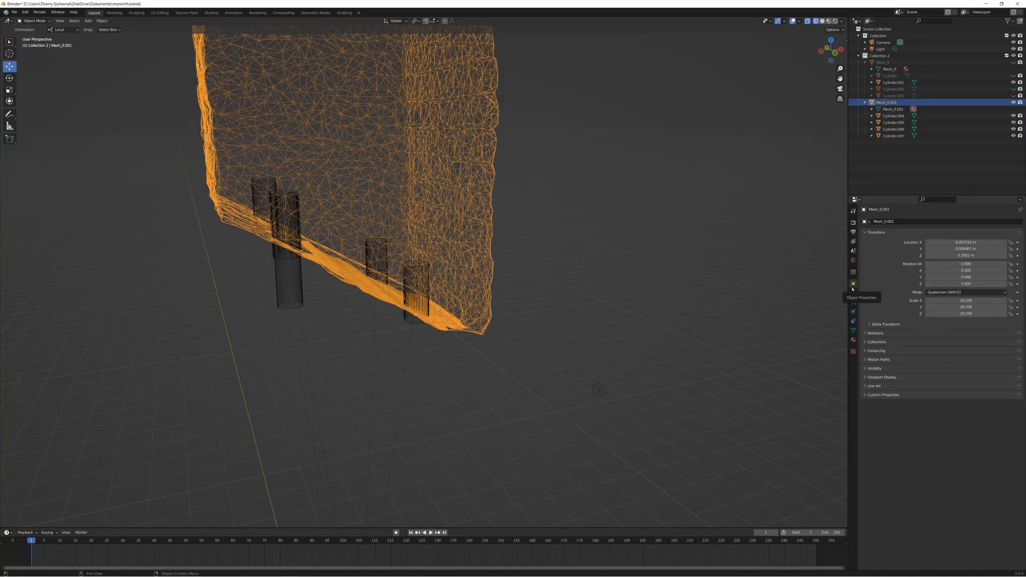
- Cut rod holes into the upper piece with Boolean Difference modifiers, using Cylinder.007 for the next cut
{"action": "left_click", "coordinate": [853, 293]}
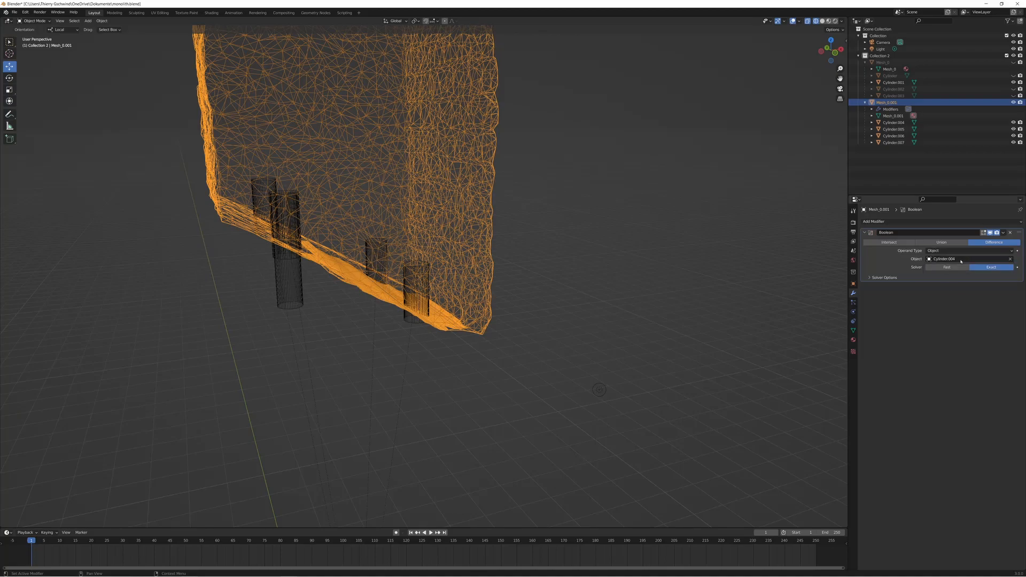
{"action": "left_click", "coordinate": [878, 221]}
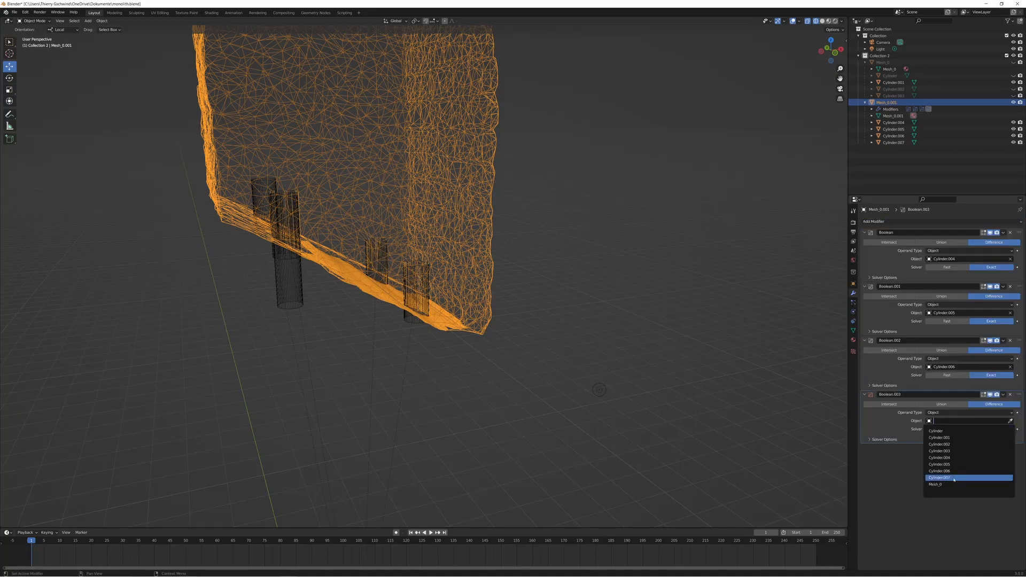
{"action": "left_click", "coordinate": [941, 476]}
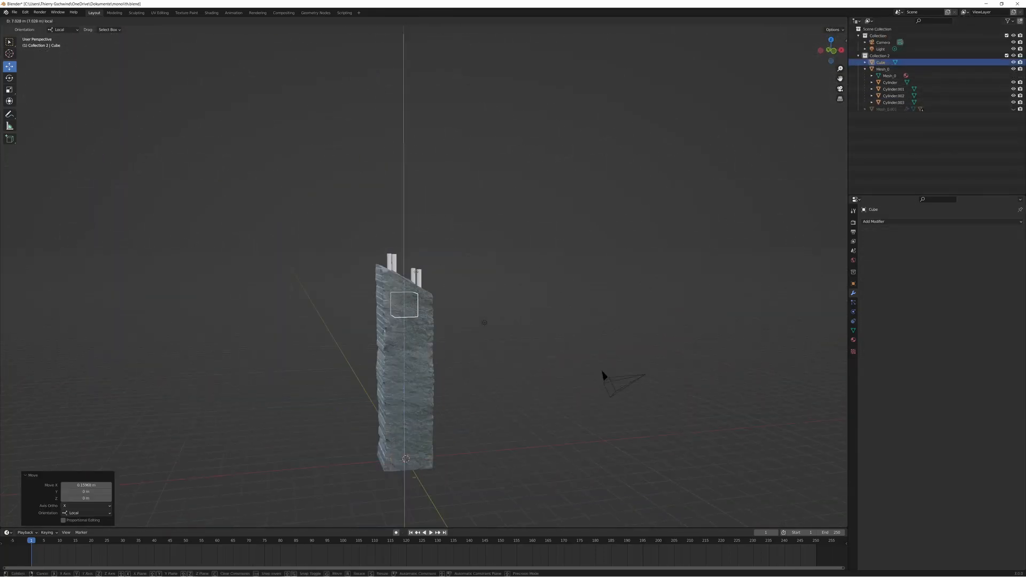
- Add Boolean cuts with the Cube and a cylinder to hollow the lower monolith piece
{"action": "left_click", "coordinate": [874, 222]}
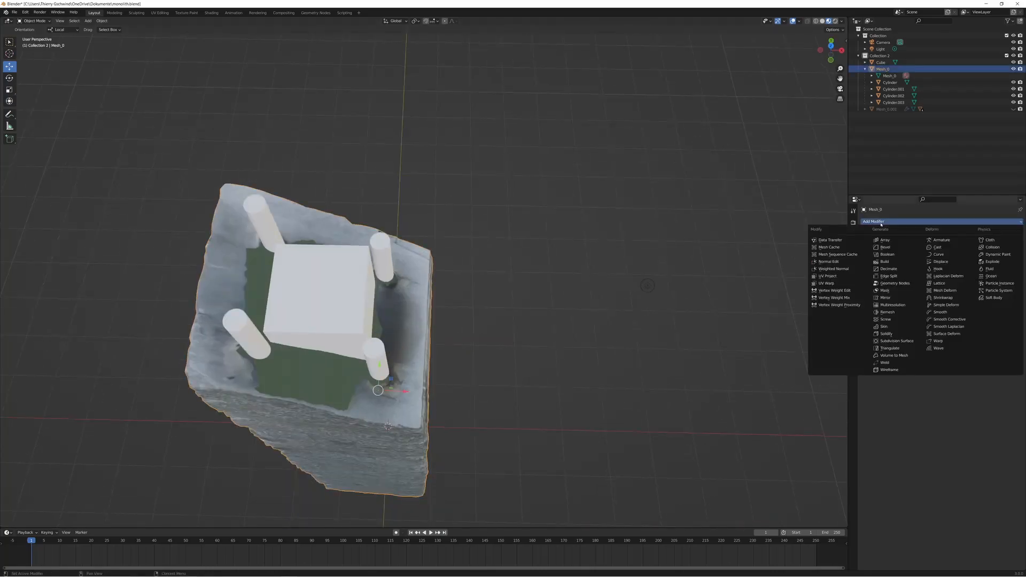
{"action": "left_click", "coordinate": [87, 21]}
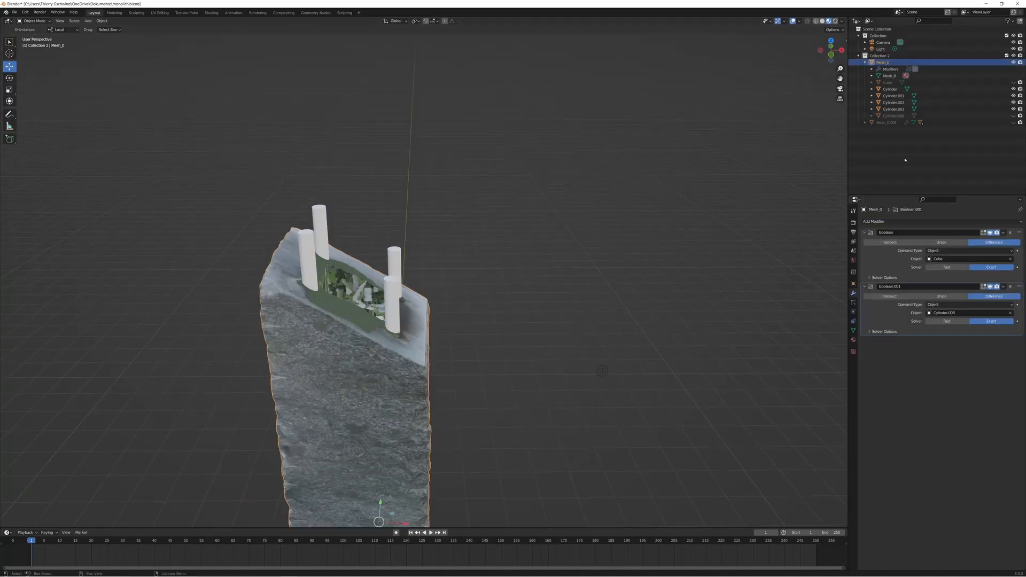
{"action": "left_click", "coordinate": [12, 12]}
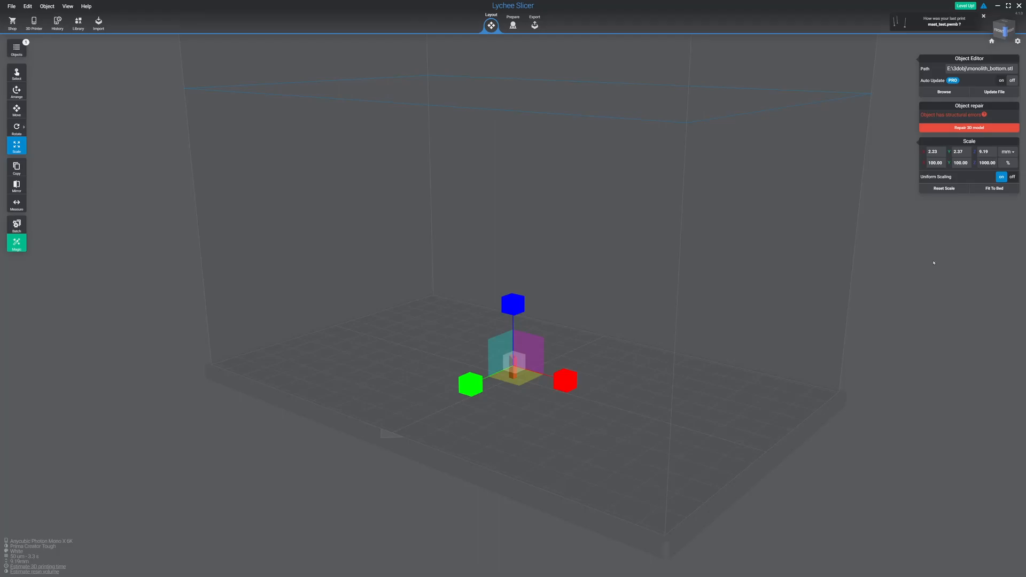
- Bring monolith_bottom.stl into Lychee Slicer for repair on the build plate
{"action": "left_click", "coordinate": [513, 25]}
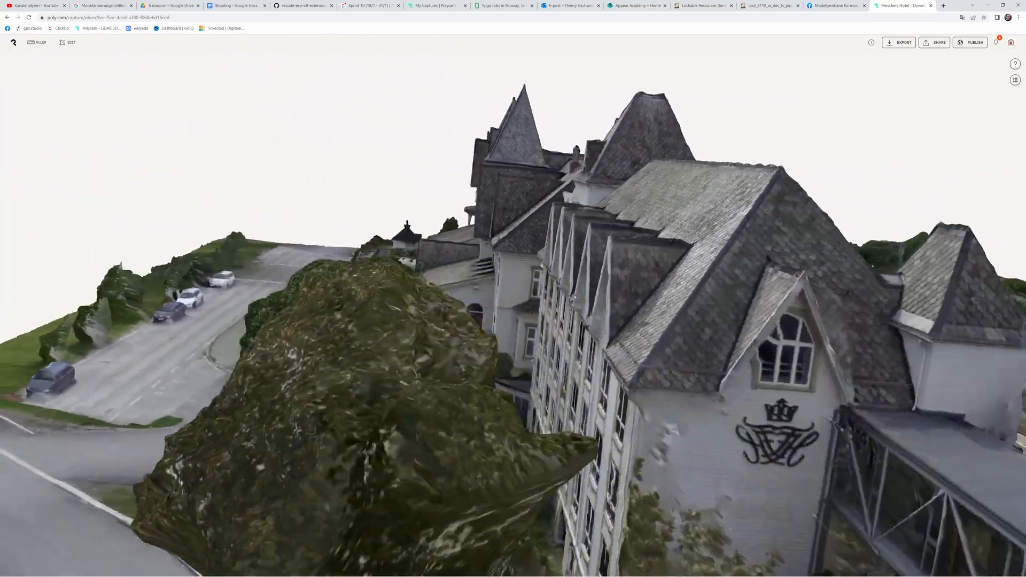
- Switch to another Polycam capture, the wooden stave church model
{"action": "left_click", "coordinate": [902, 5]}
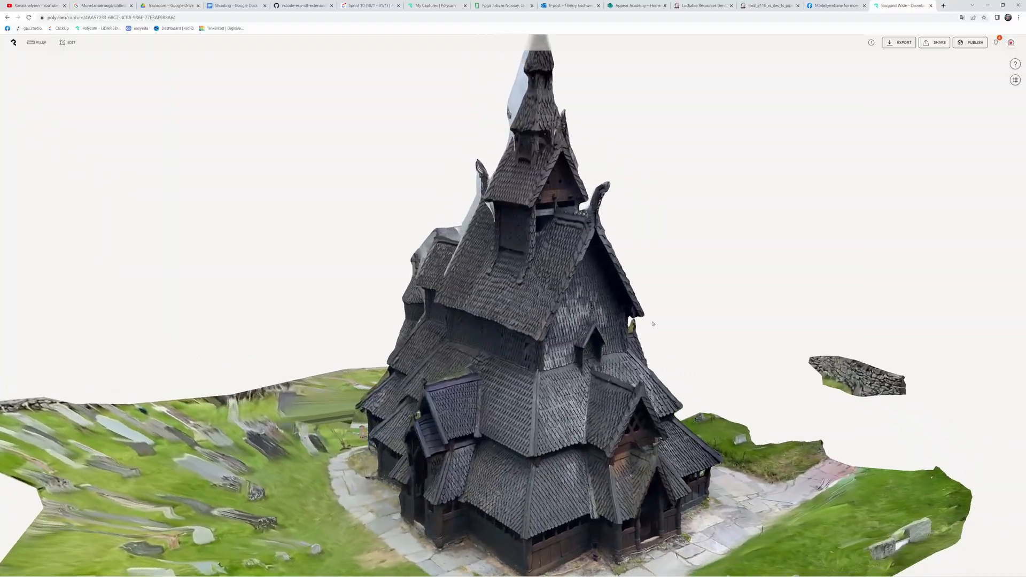